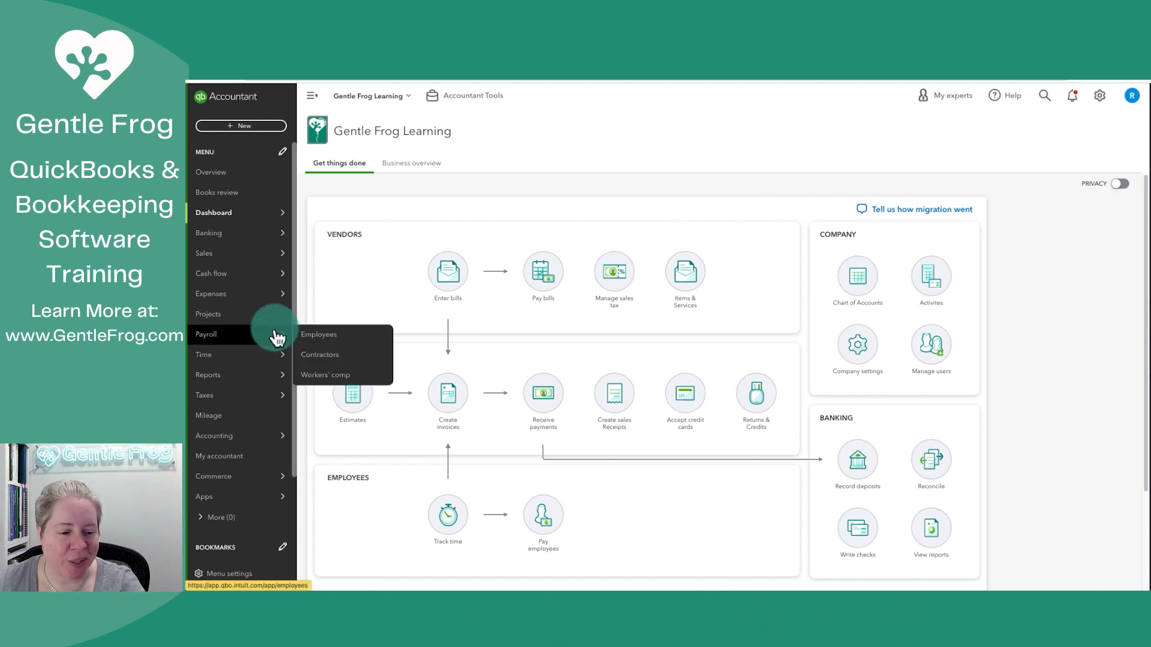
pyautogui.moveTo(215, 435)
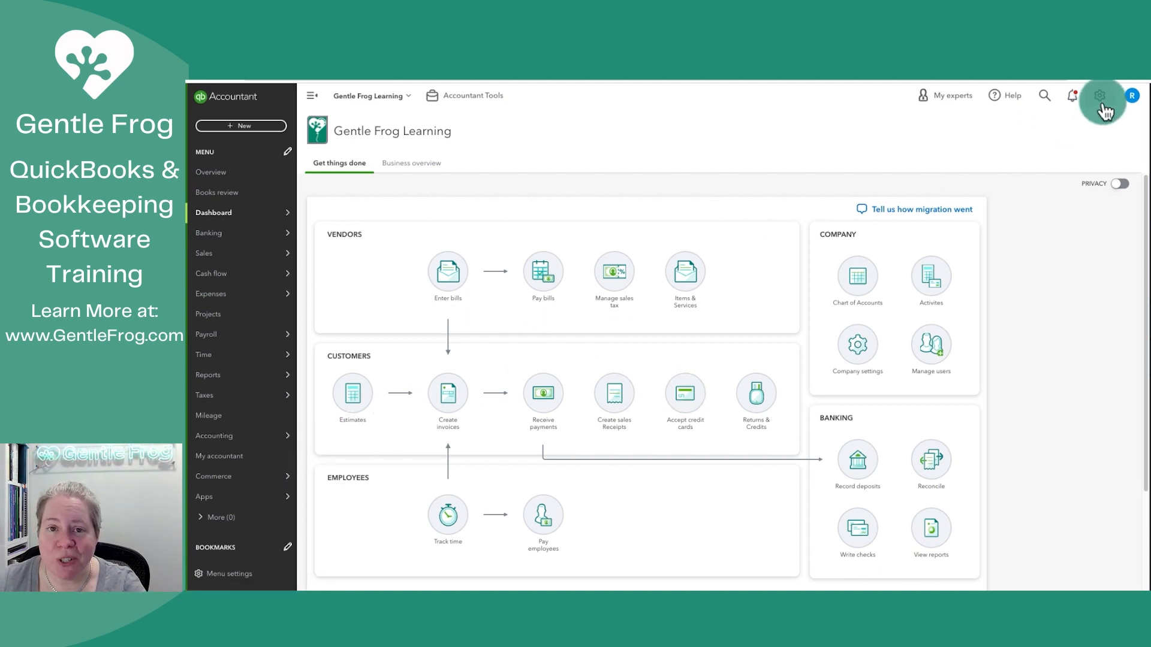
# - Open the Chart of accounts for Gentle Frog Learning from the gear menu
pyautogui.click(1099, 96)
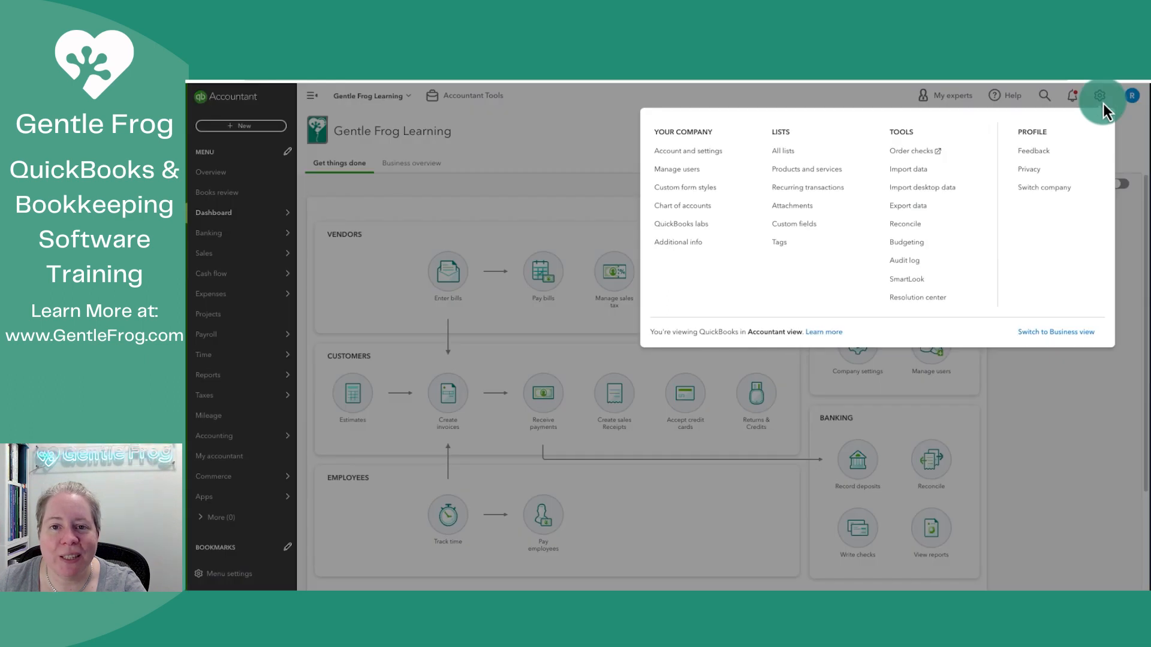
pyautogui.moveTo(688, 151)
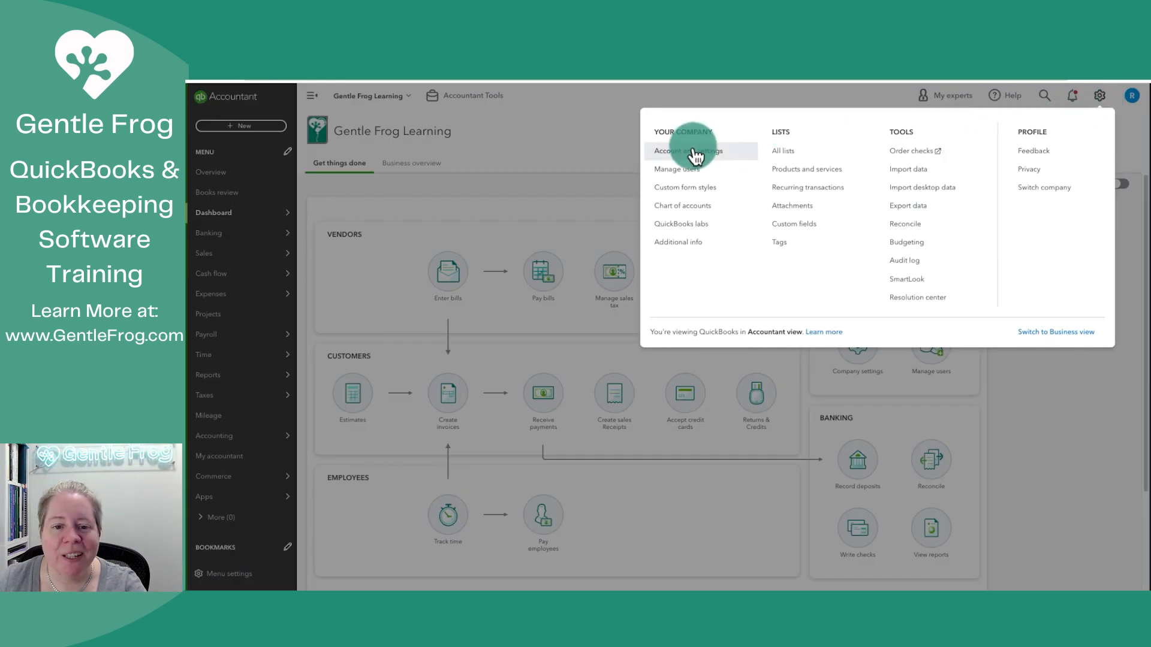
pyautogui.moveTo(682, 205)
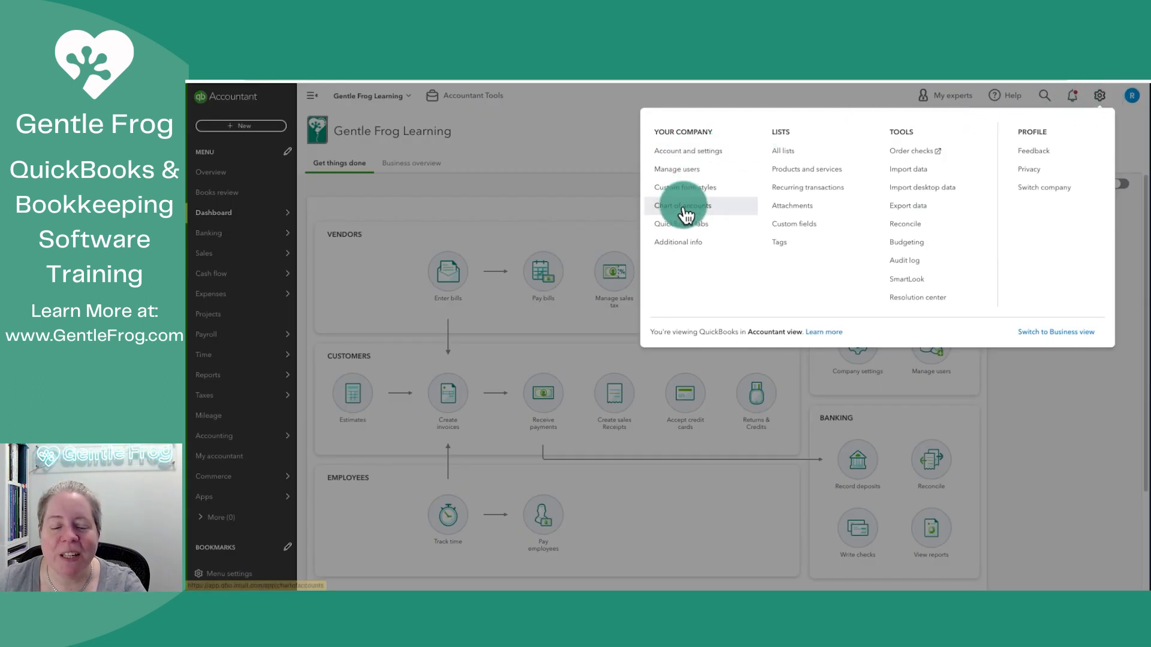
pyautogui.click(683, 205)
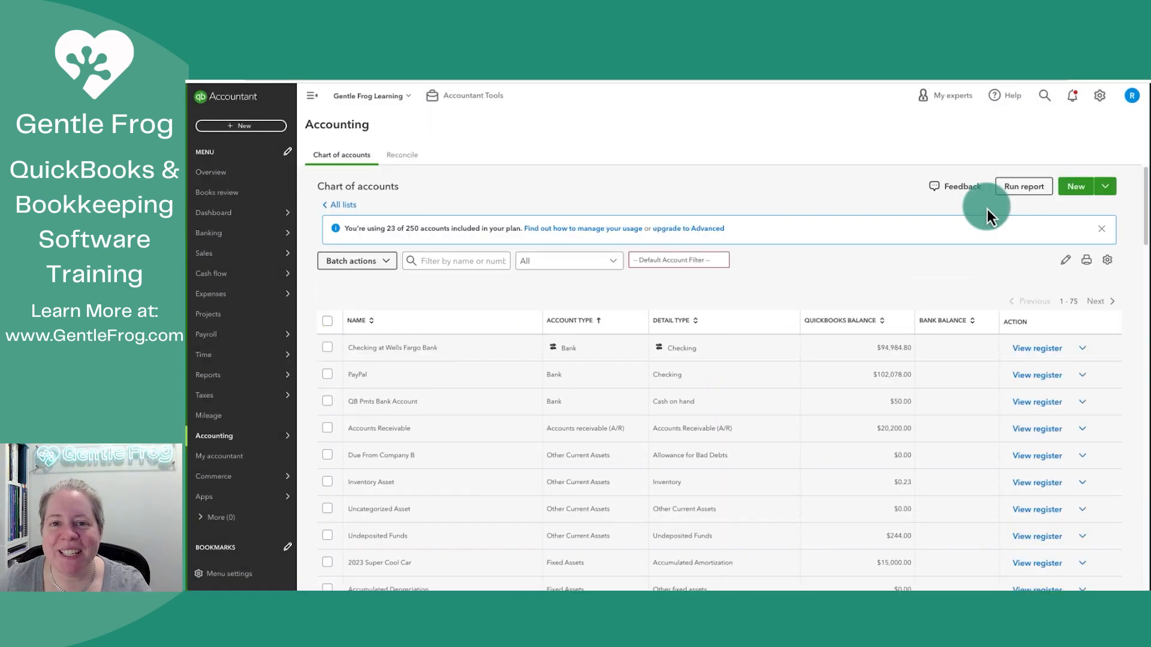
pyautogui.moveTo(1075, 186)
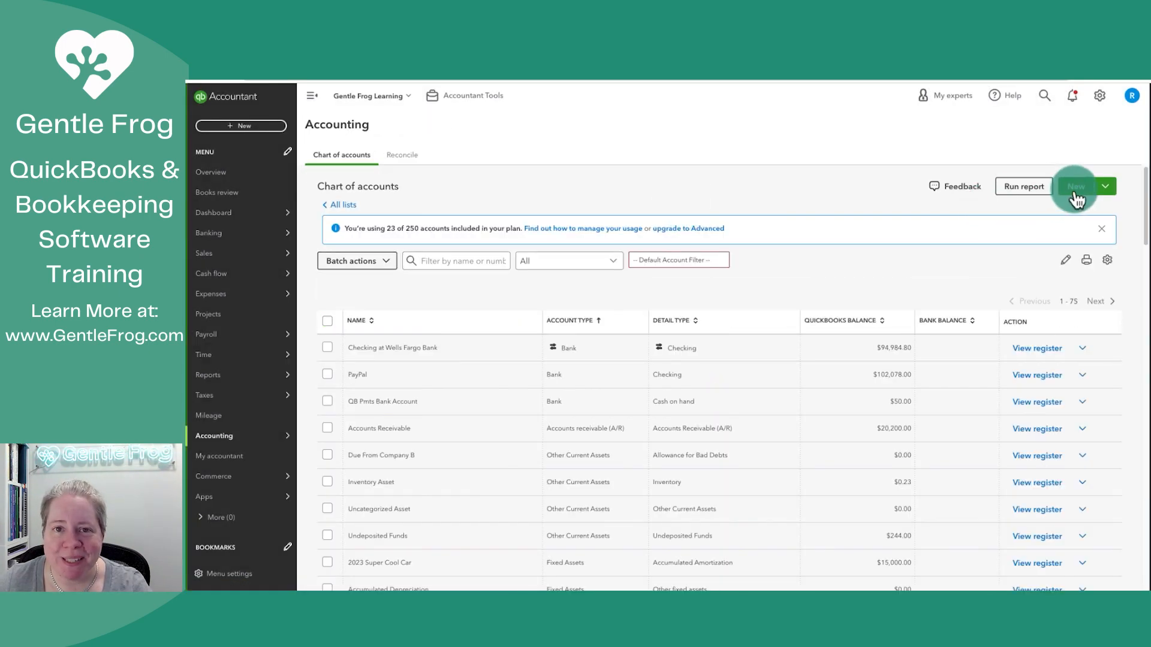
# - Start a new Assets-type account saved under Other Assets
pyautogui.click(1075, 186)
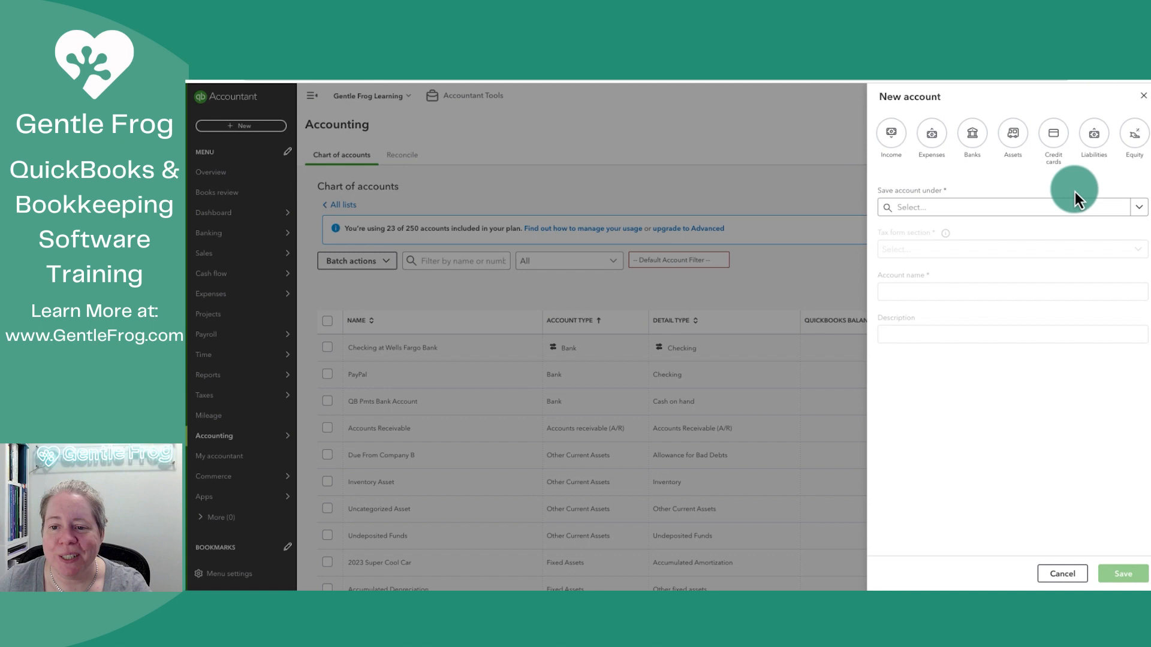
pyautogui.click(1012, 134)
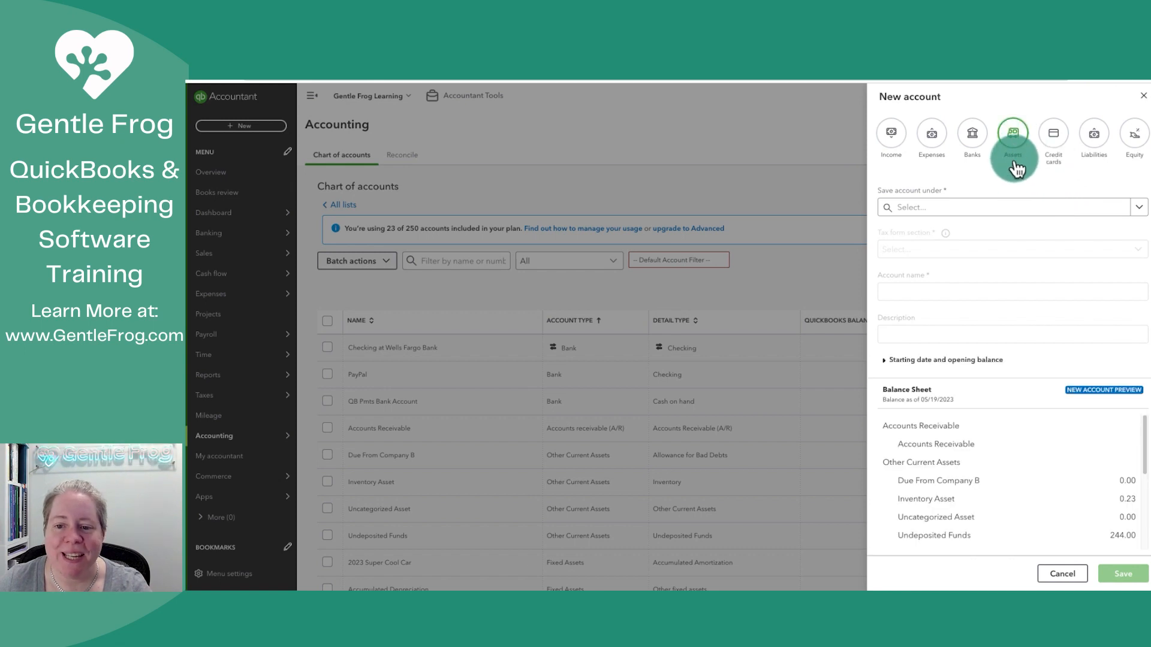
pyautogui.click(1009, 206)
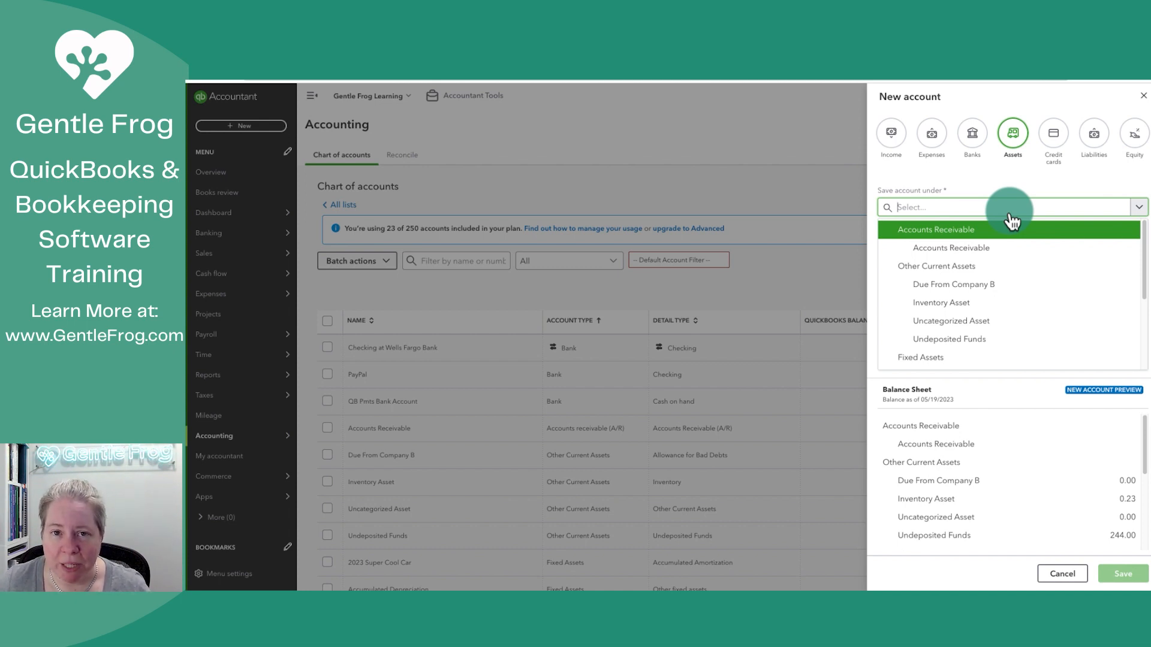
pyautogui.moveTo(992, 266)
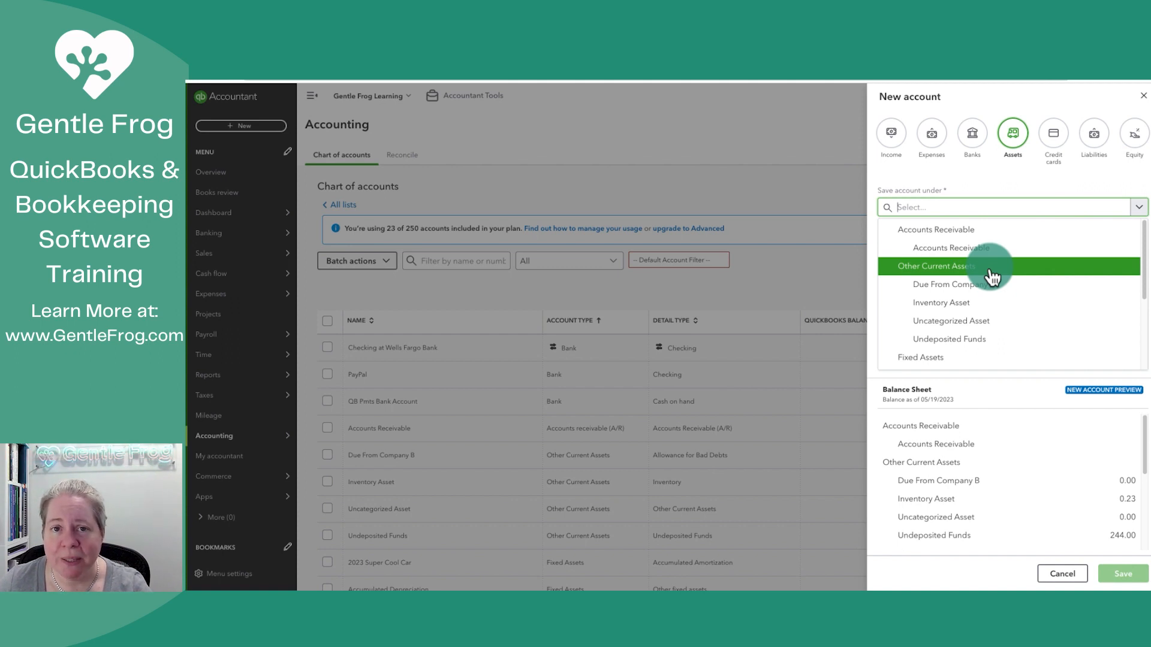
pyautogui.scroll(-3)
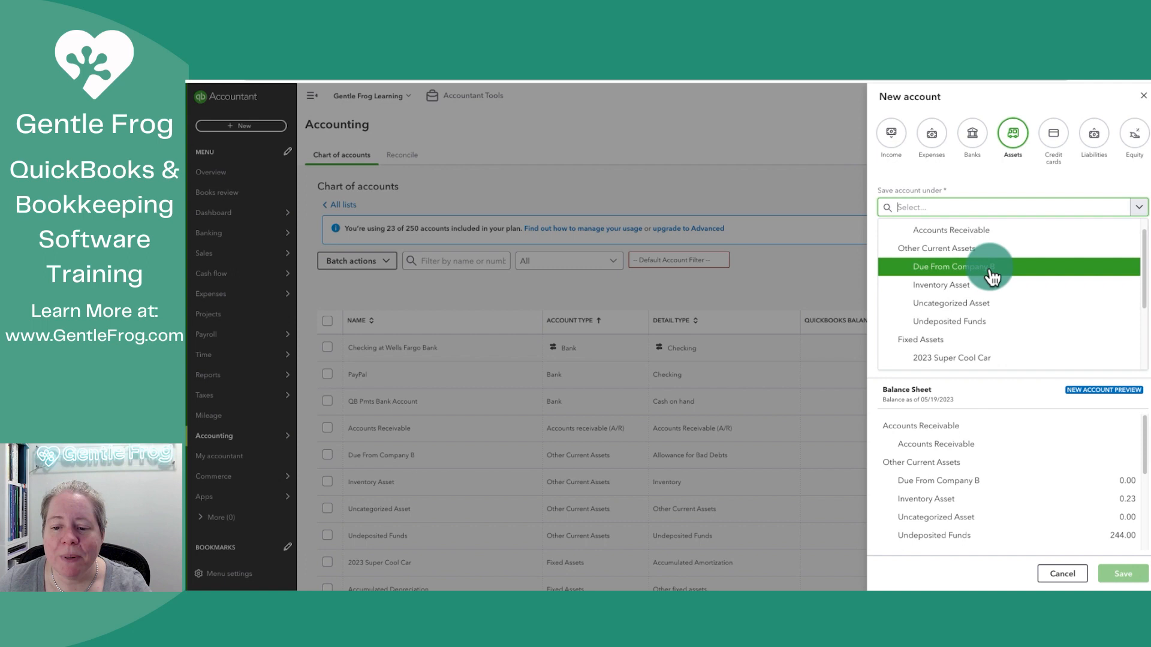
pyautogui.scroll(-3)
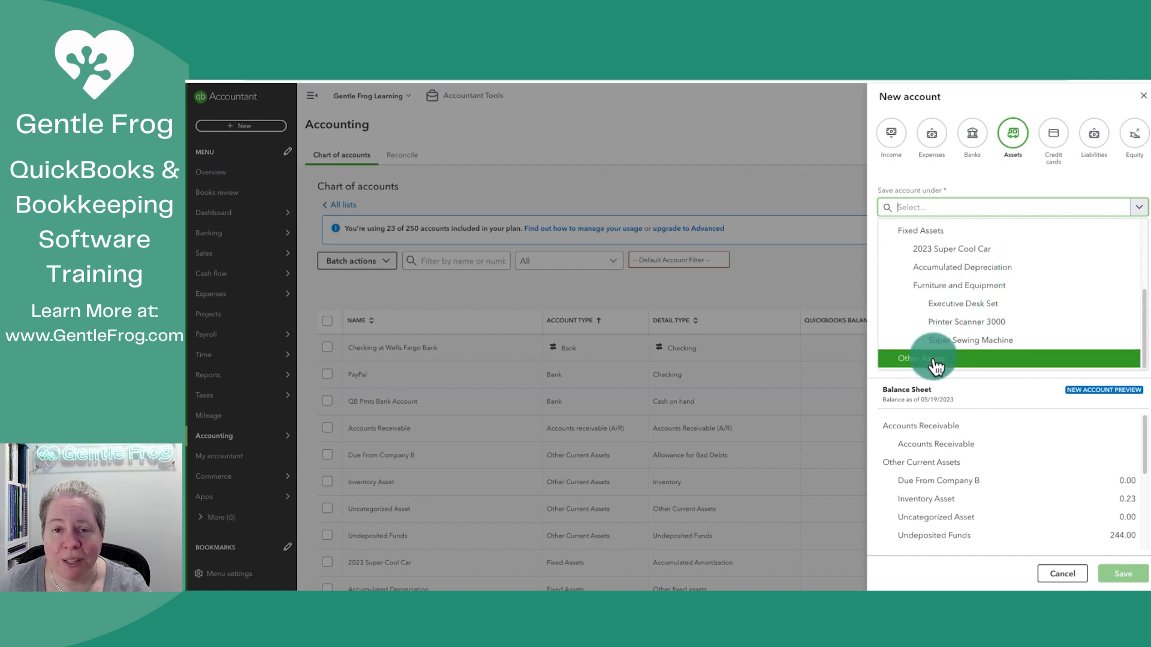
pyautogui.click(914, 358)
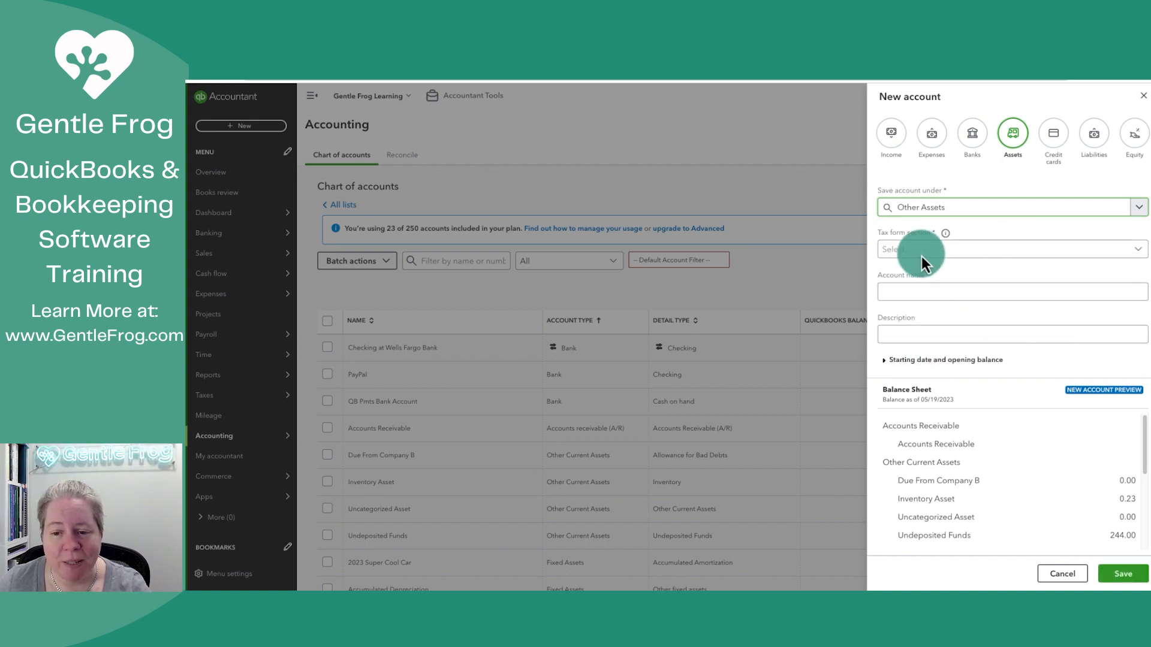
# - Name the account Loan to XYZ Company with tax section Other Long-term Assets and save it
pyautogui.click(1009, 249)
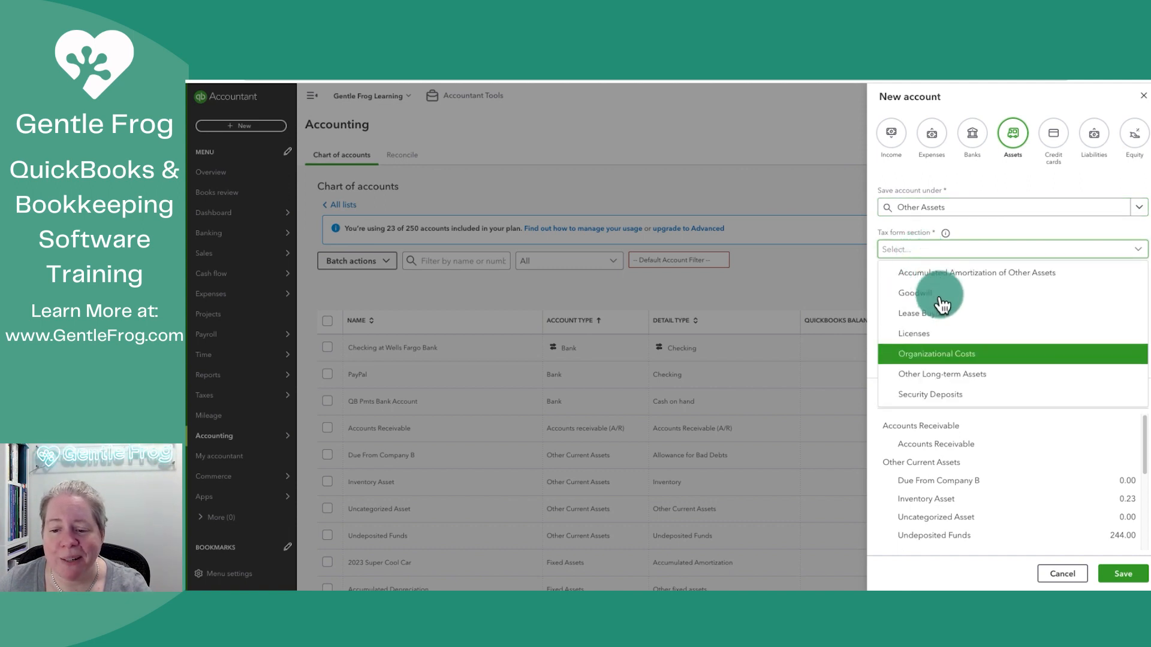
pyautogui.moveTo(976, 374)
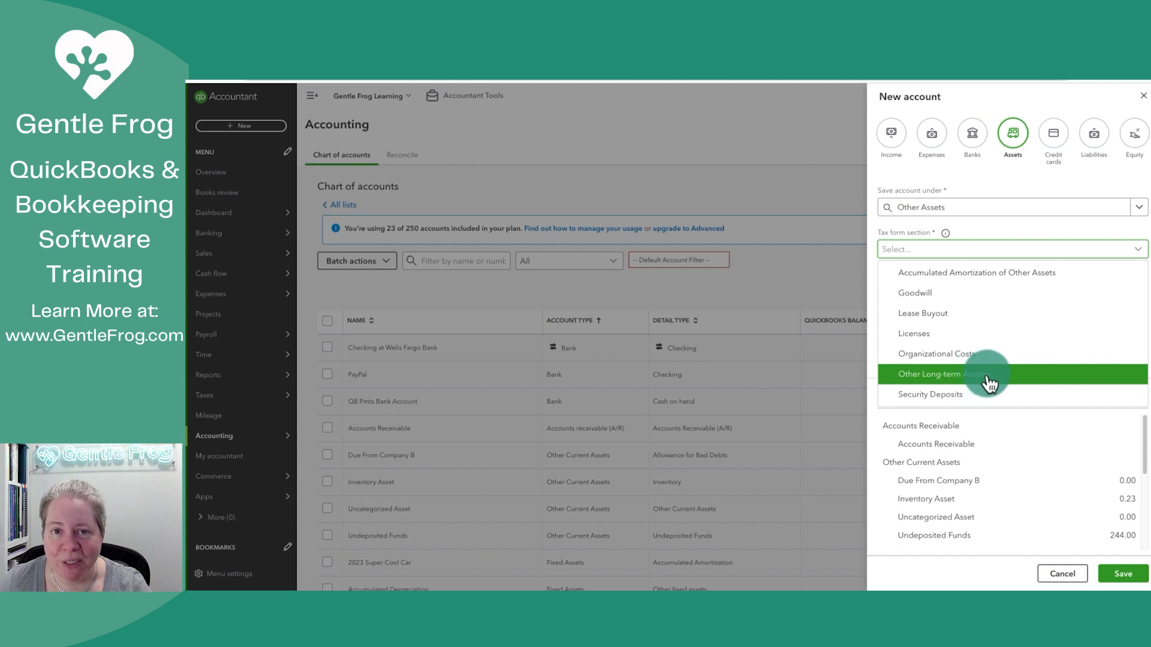
pyautogui.click(942, 374)
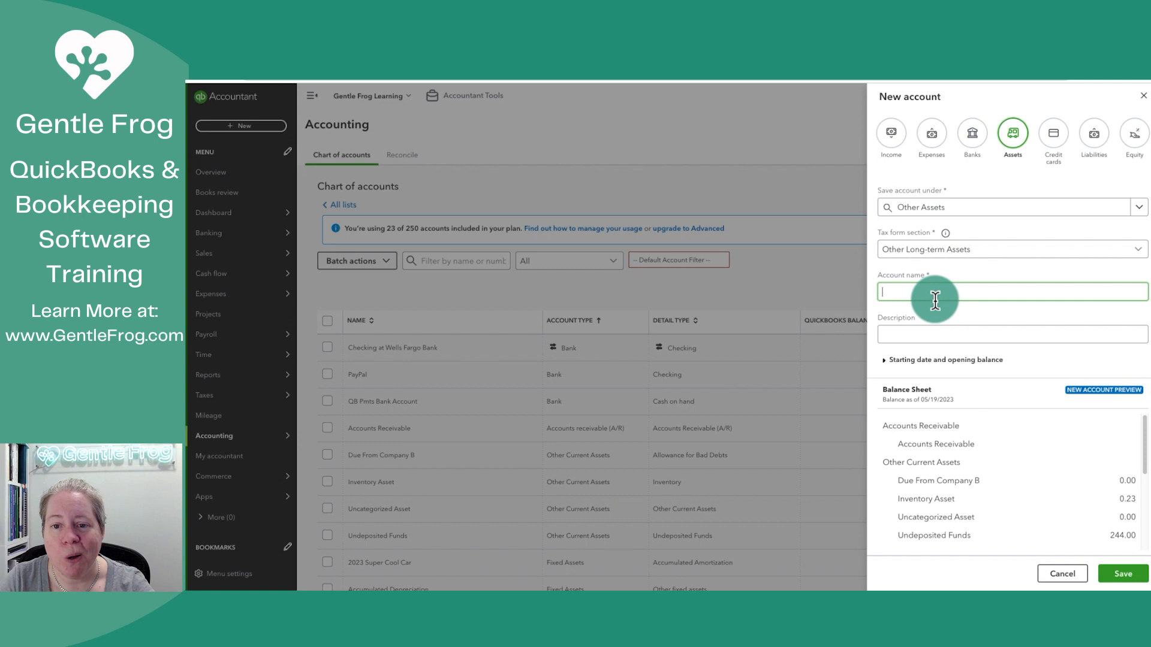
pyautogui.write('Loan')
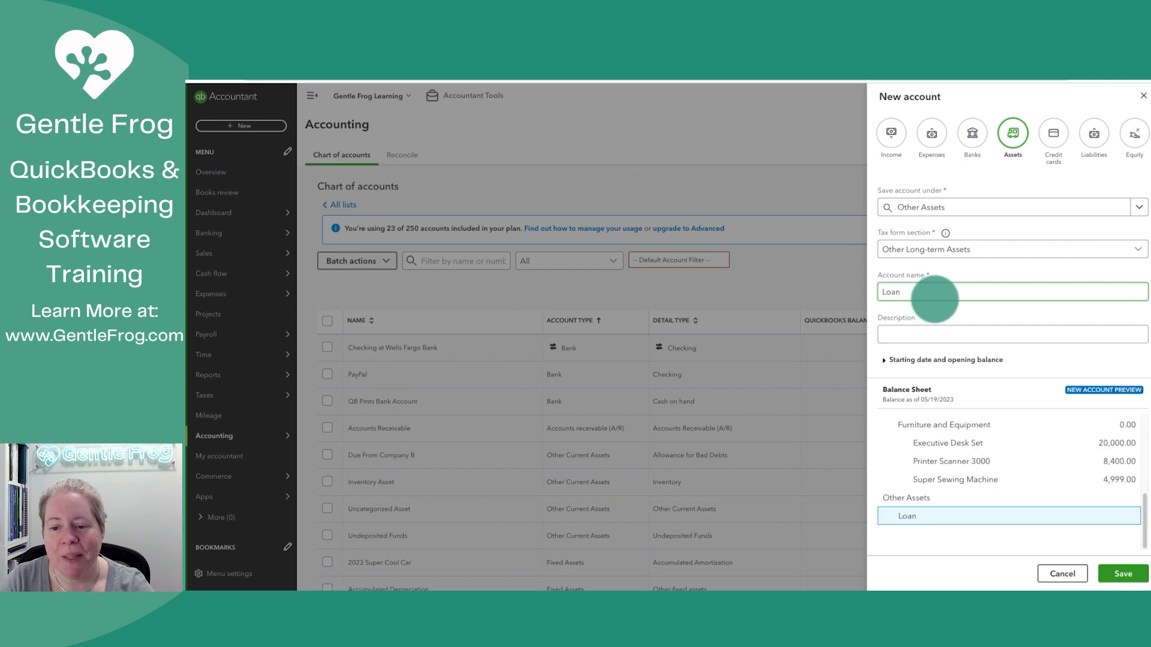
pyautogui.write('to XYZ Co')
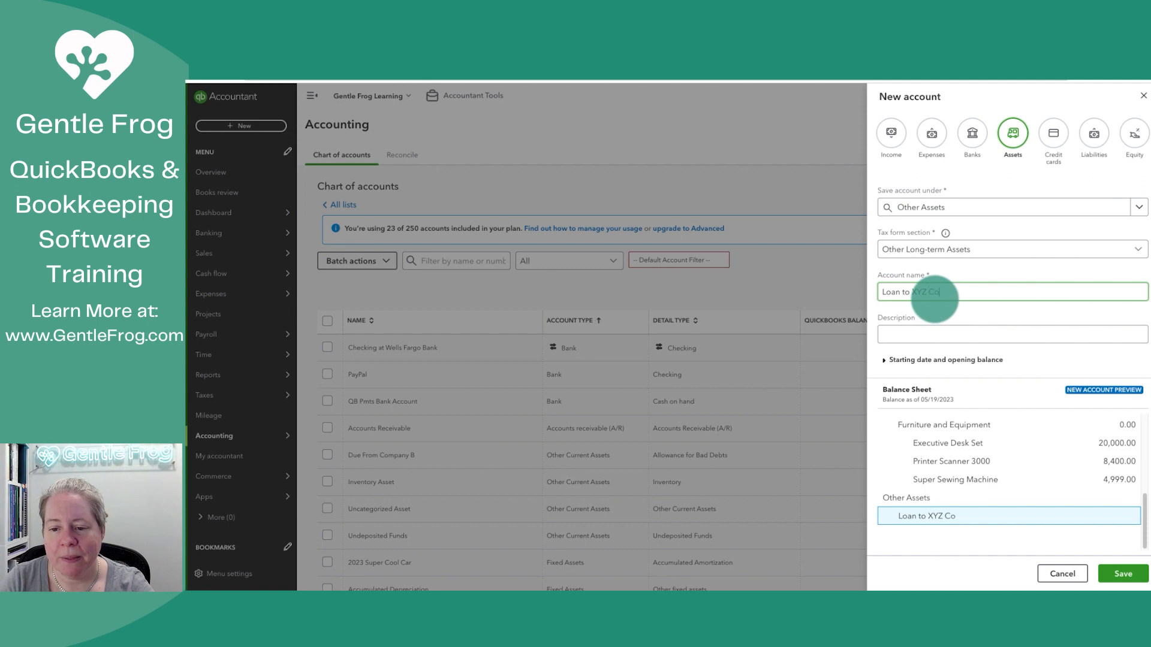
pyautogui.write('mpany')
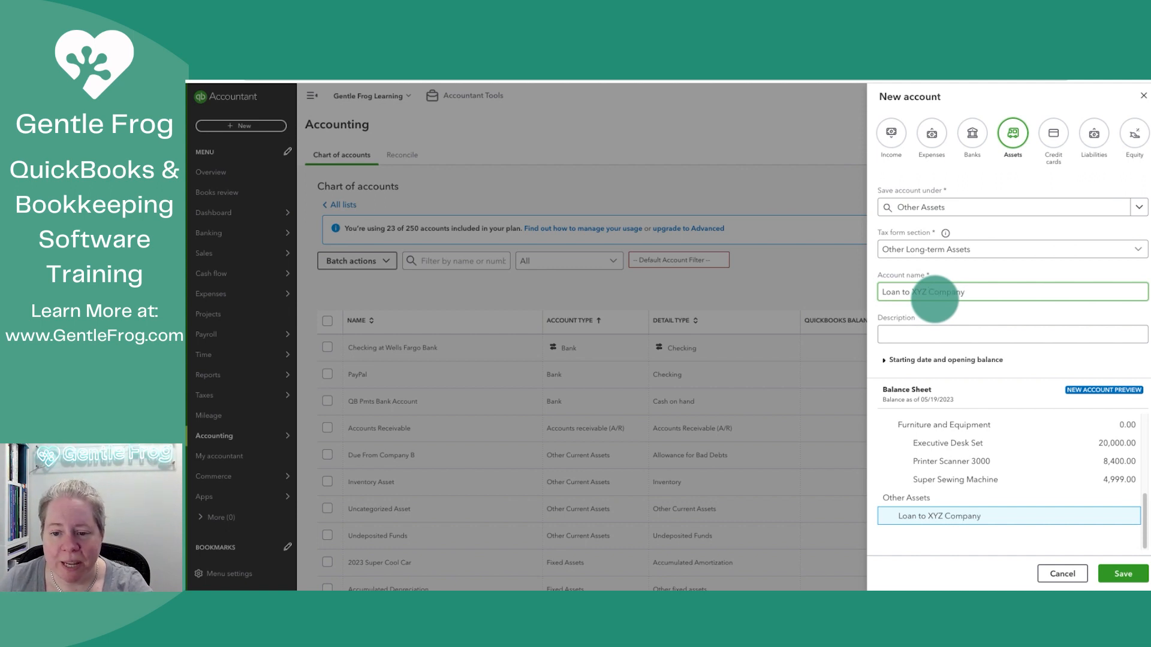
pyautogui.click(1012, 335)
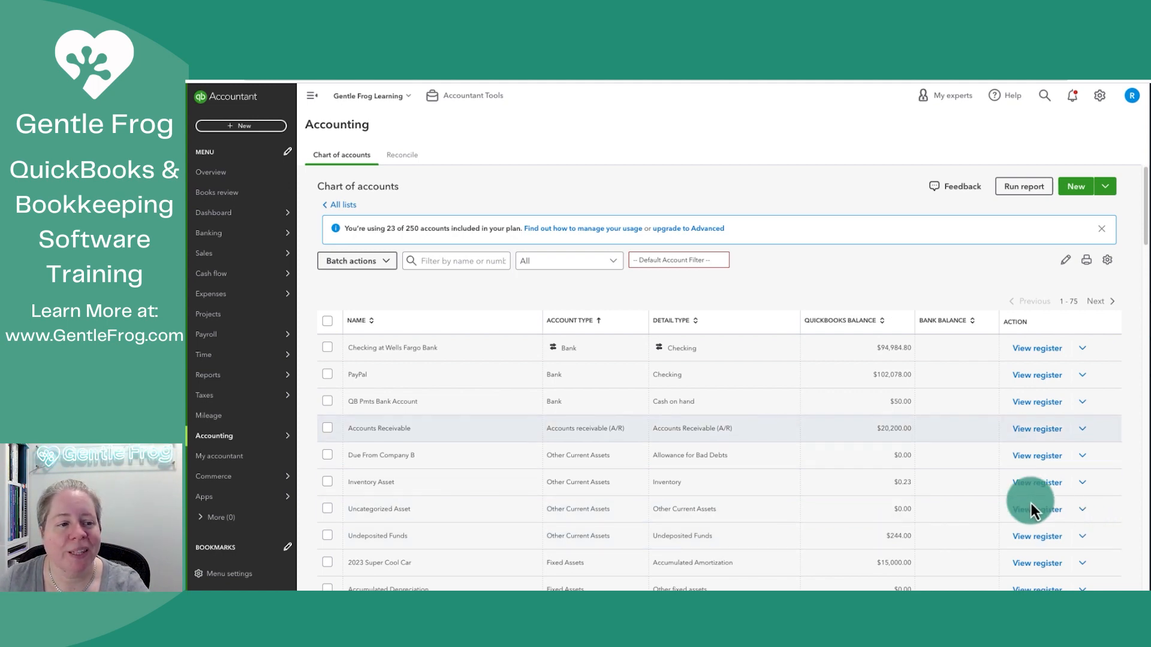
pyautogui.moveTo(241, 126)
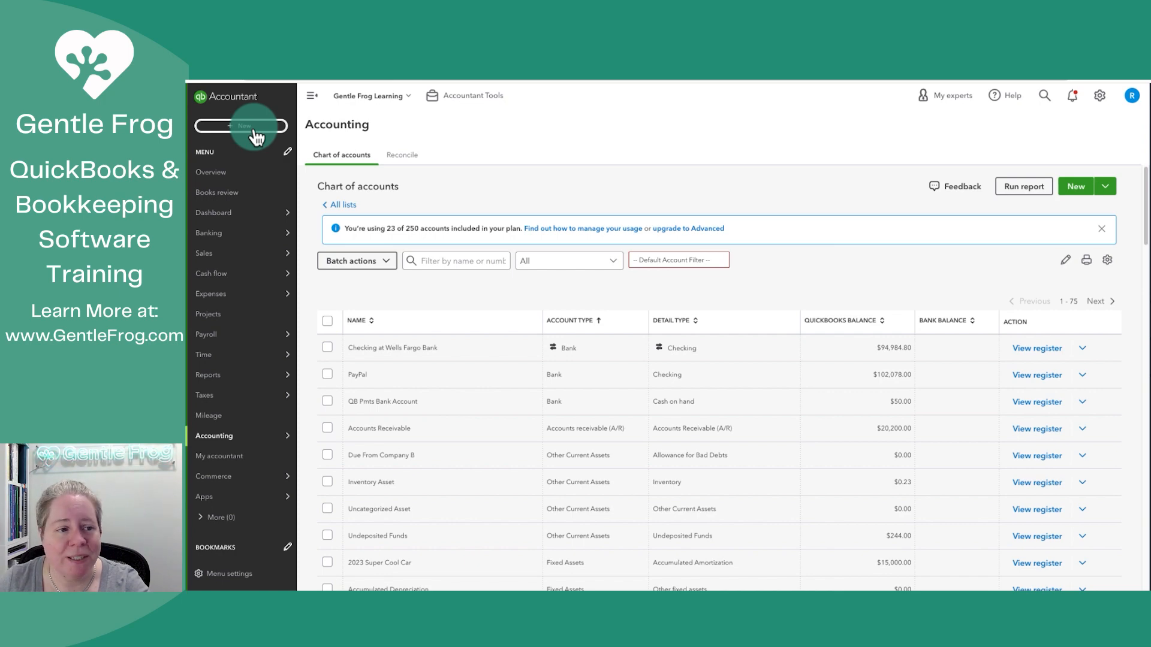
# - Start a new blank check paying from Checking at Wells Fargo Bank
pyautogui.click(241, 125)
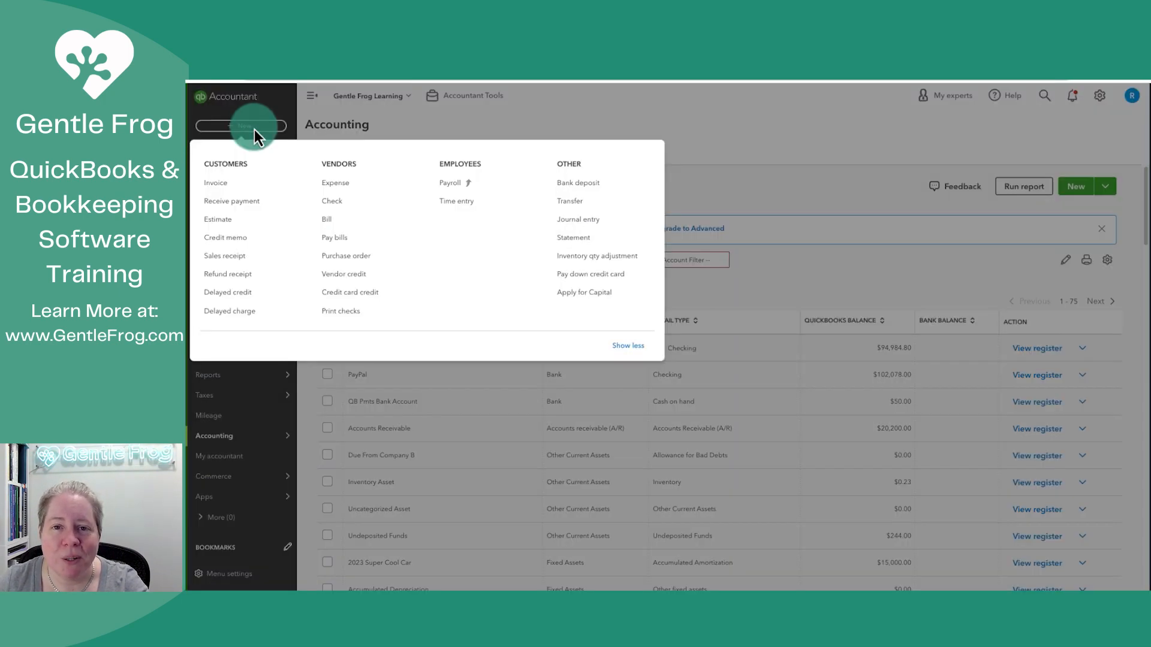
pyautogui.moveTo(216, 182)
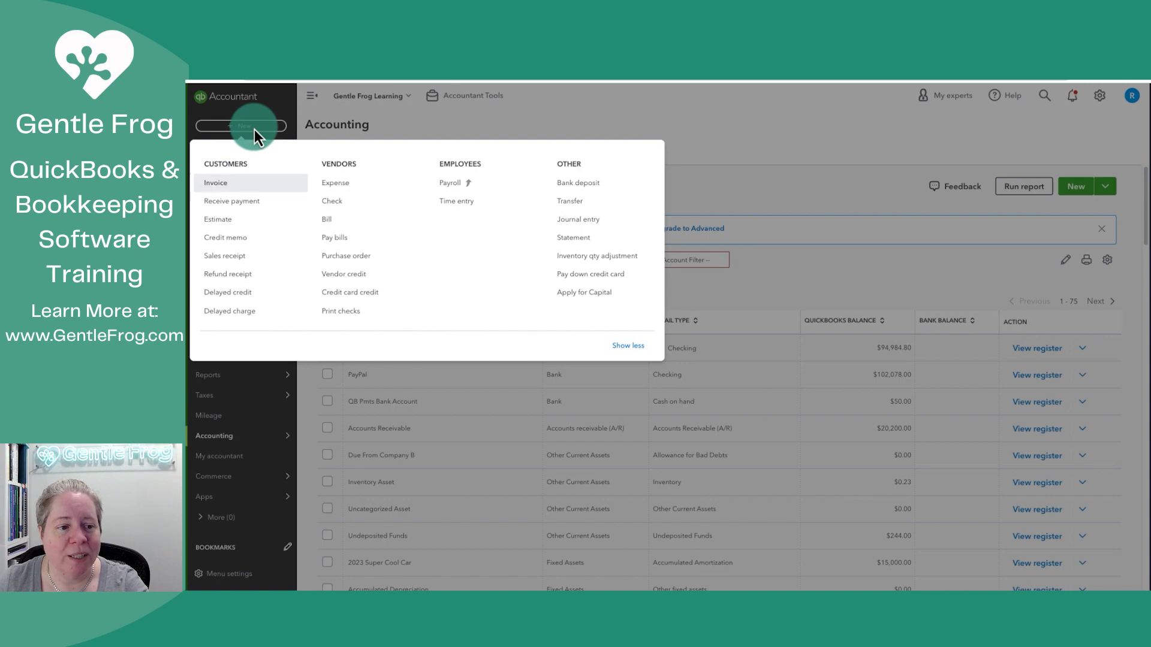
pyautogui.moveTo(332, 201)
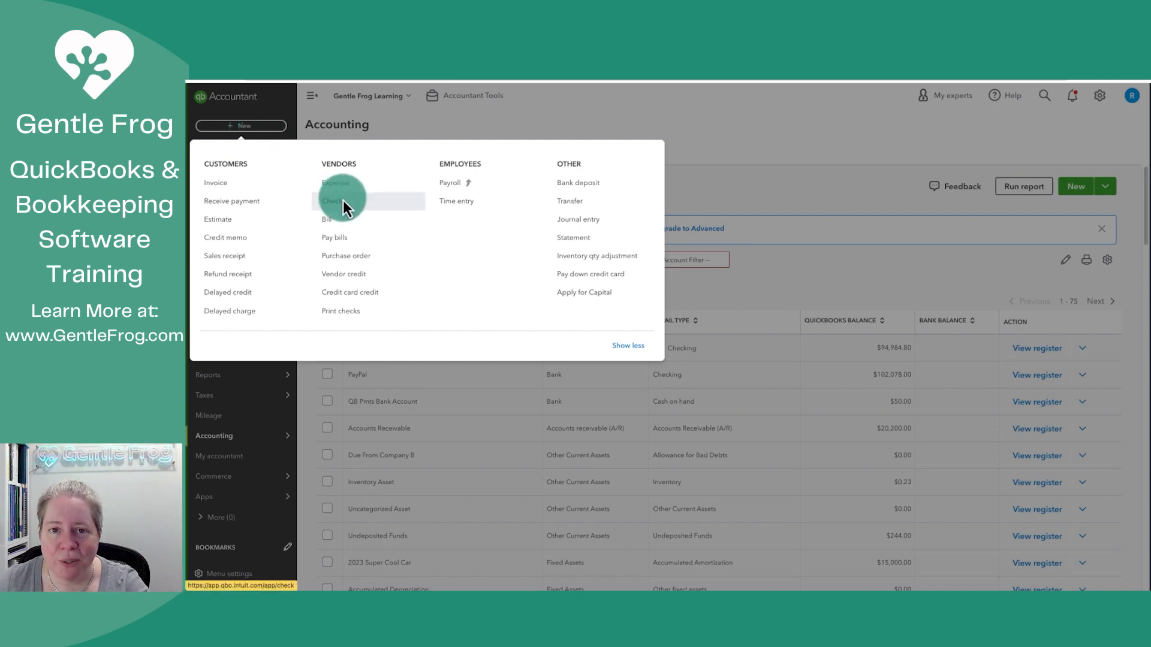
pyautogui.click(333, 202)
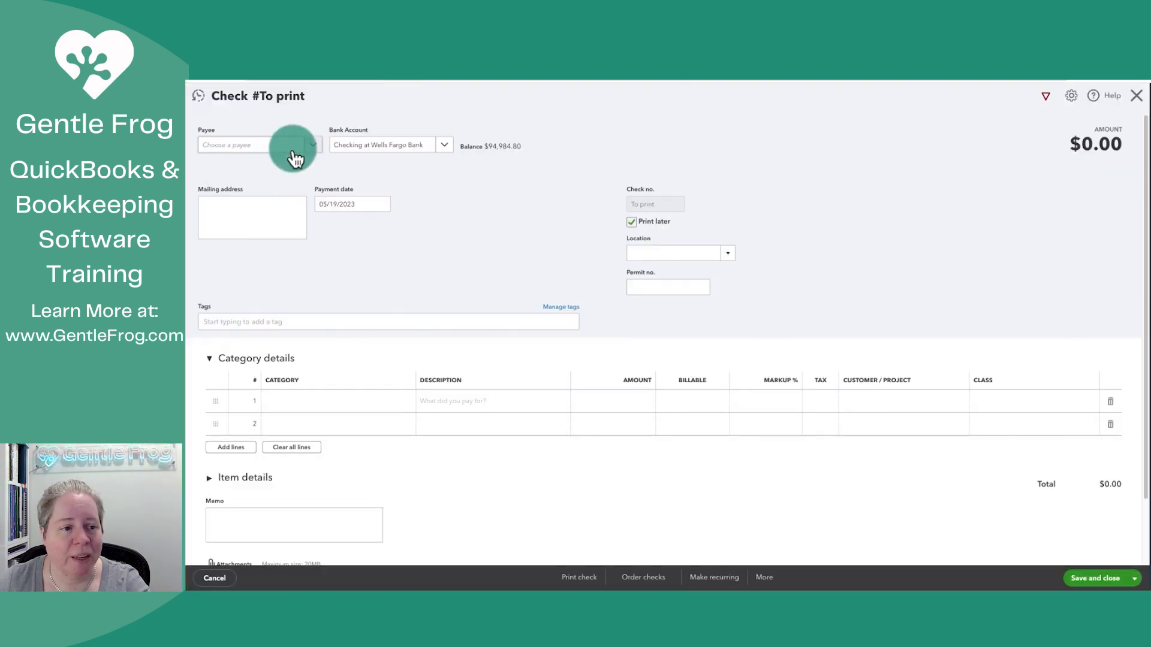
# - Add XYZ Company as a new vendor and make it the check's payee
pyautogui.click(256, 145)
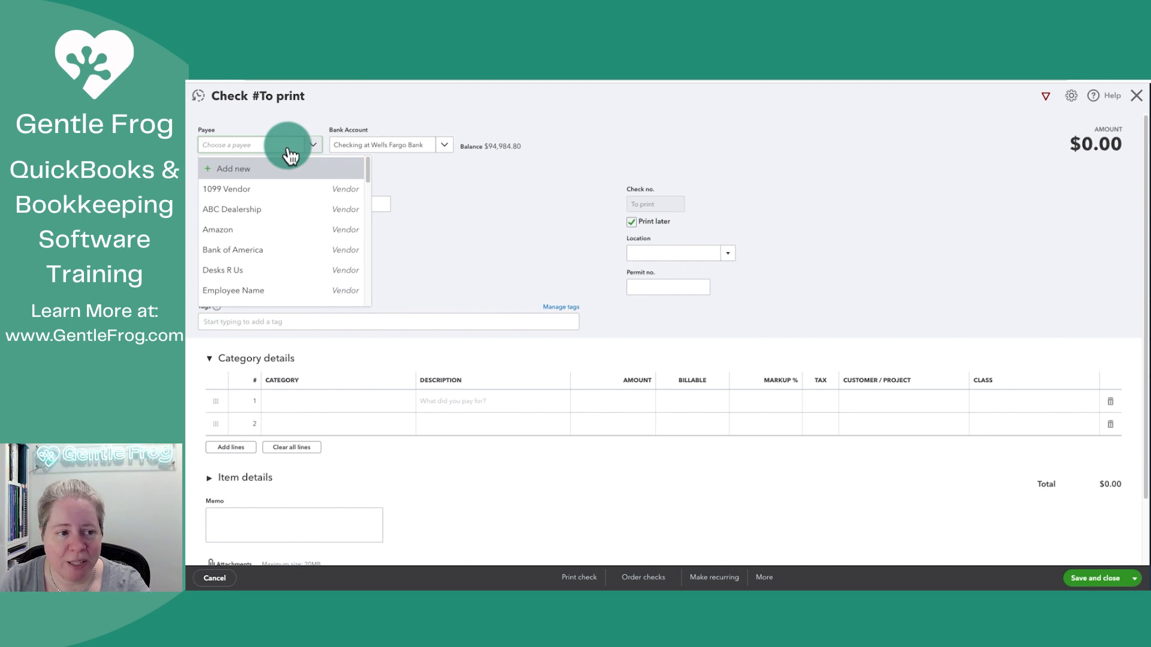
pyautogui.write('XYZ')
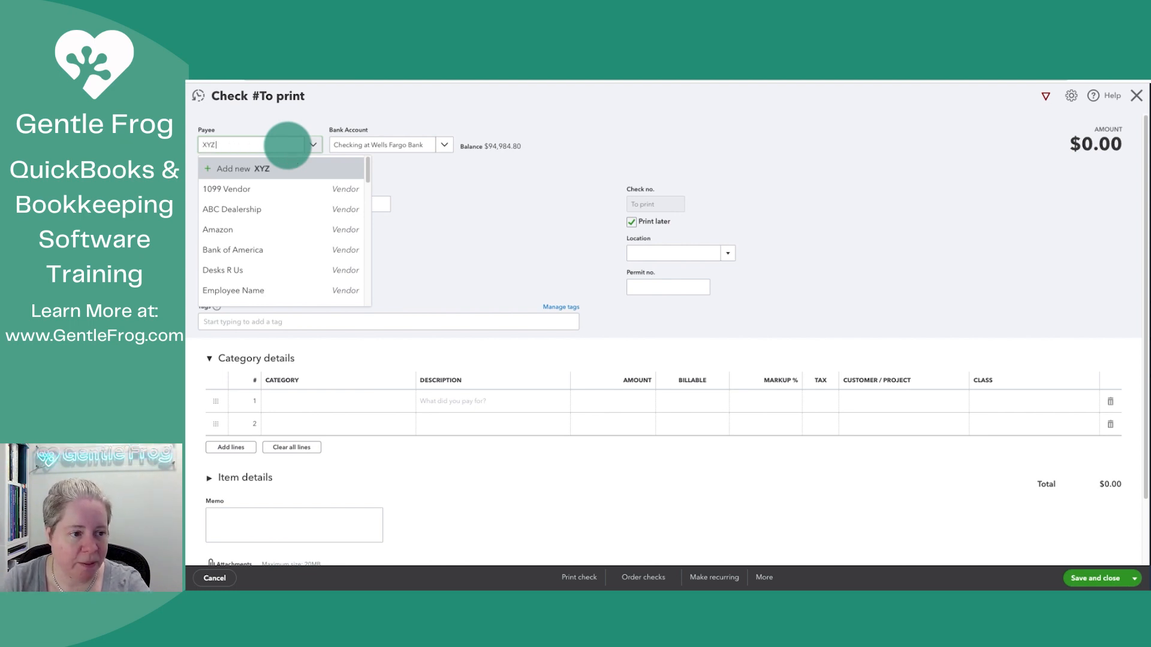
pyautogui.write('Company')
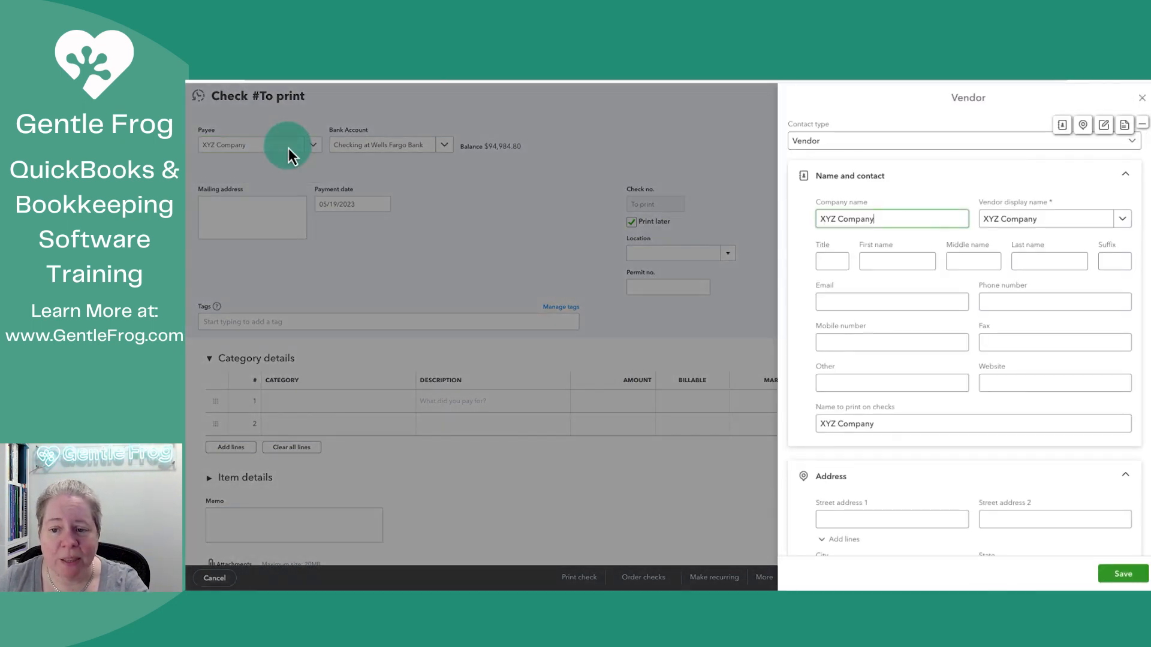
pyautogui.click(891, 218)
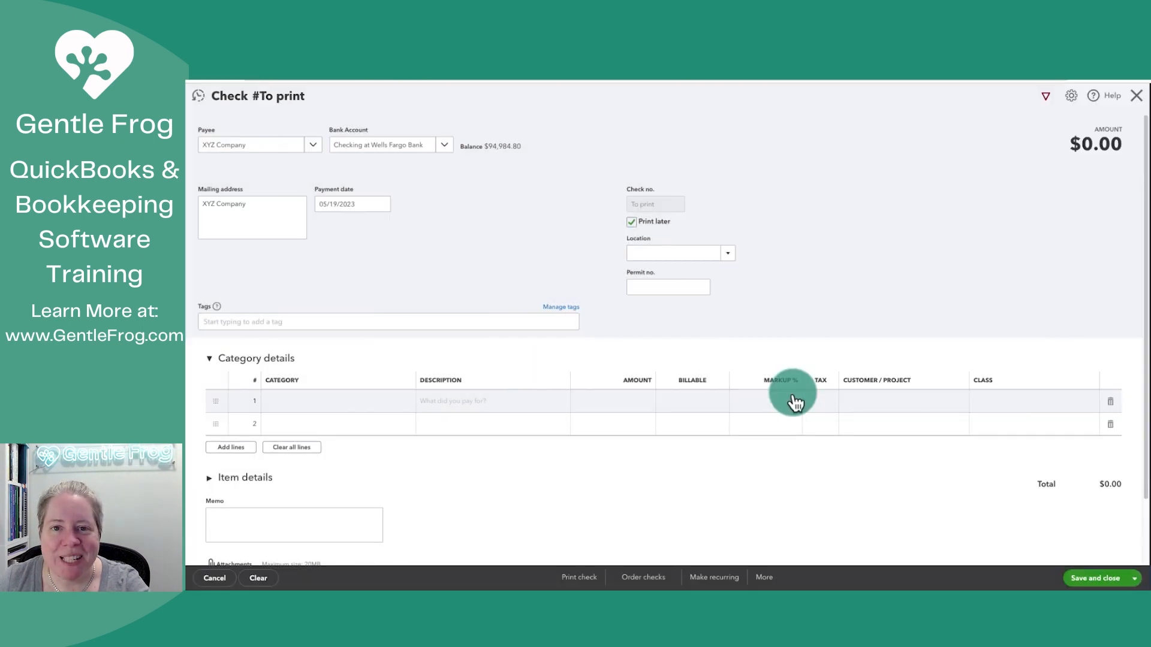
pyautogui.moveTo(828, 387)
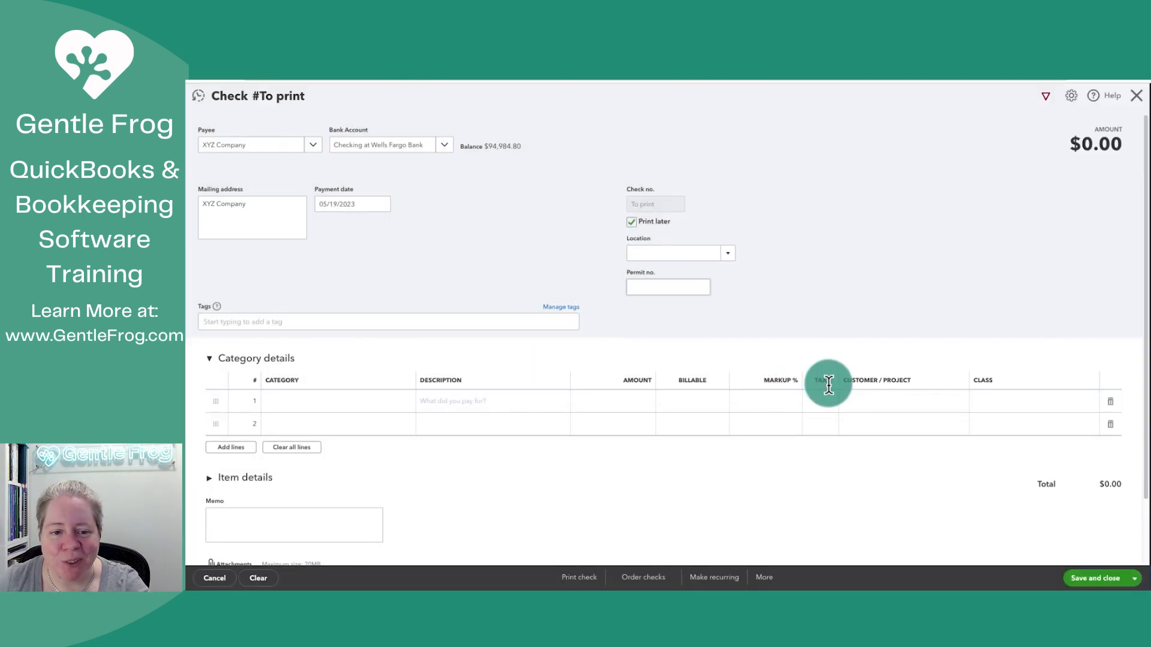
# - Turn off Print later, categorize $15,000 to Loan to XYZ Company, and save check 314
pyautogui.click(630, 222)
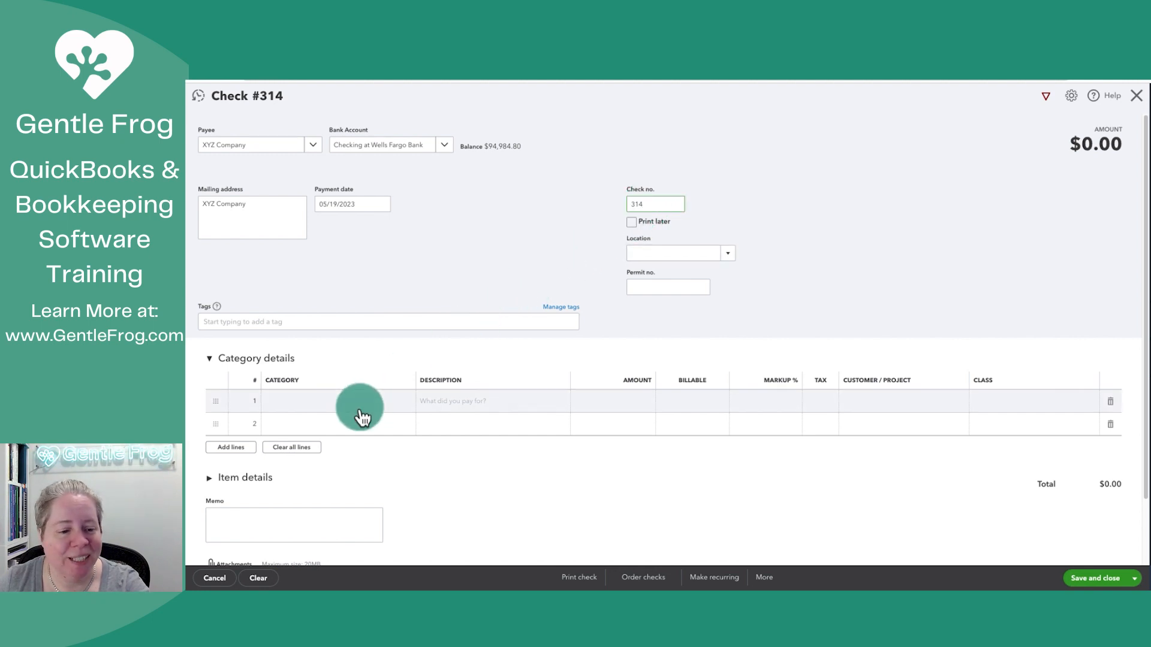
pyautogui.click(338, 401)
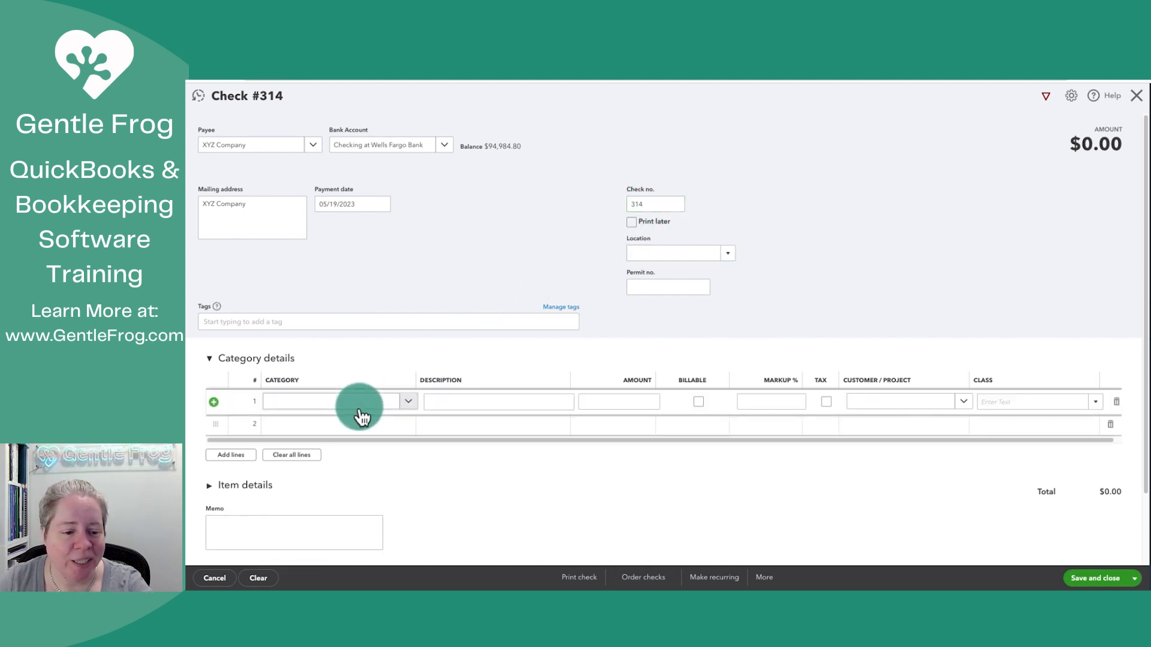
pyautogui.write('loan')
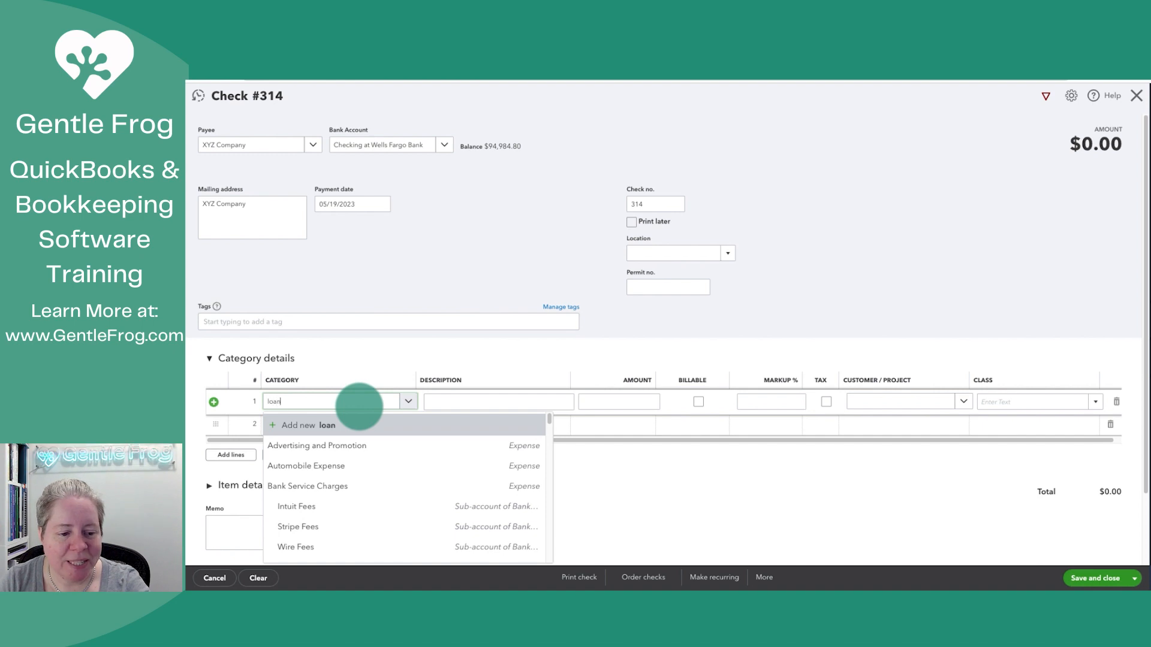
pyautogui.click(299, 425)
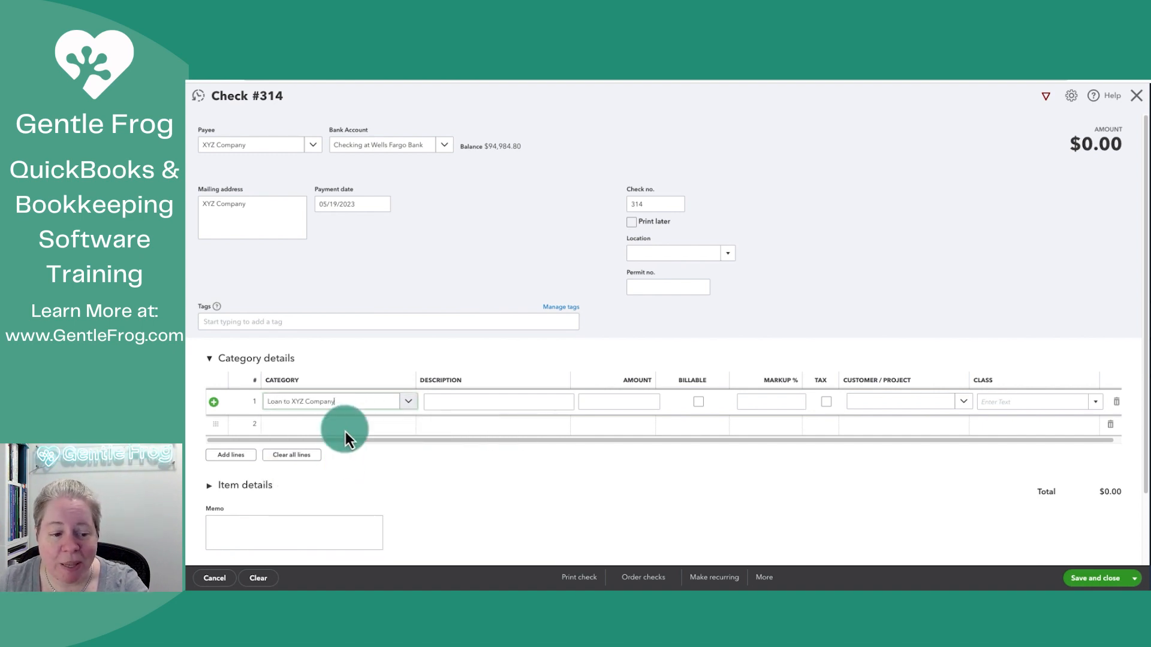
pyautogui.click(618, 401)
pyautogui.write('15,000')
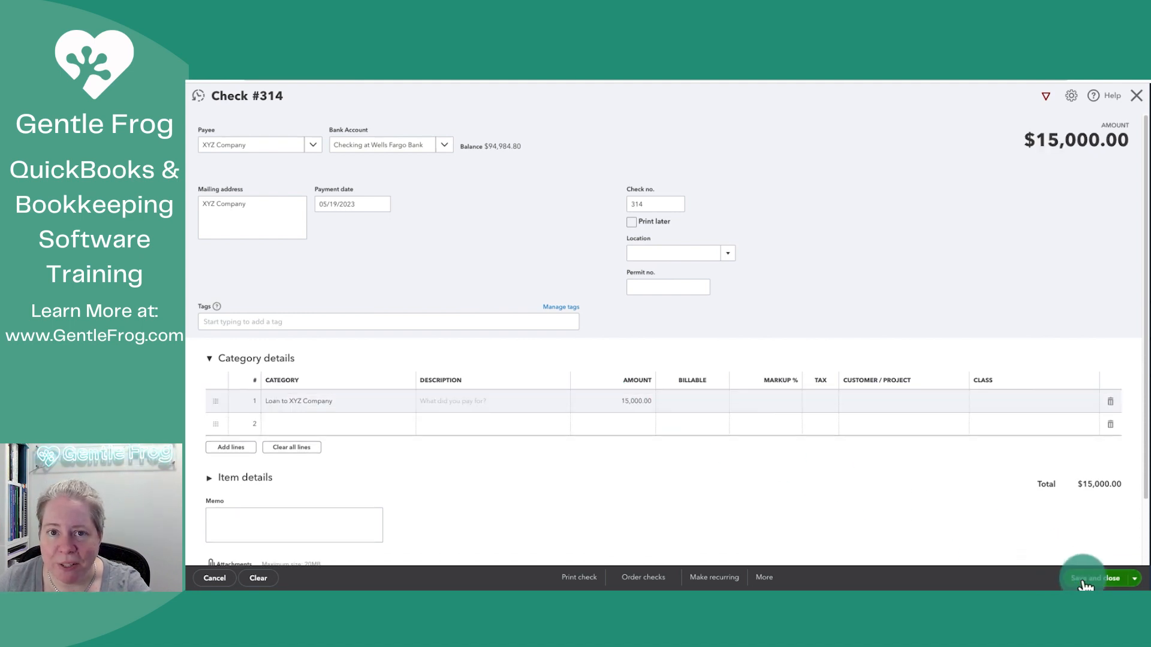
pyautogui.click(1093, 578)
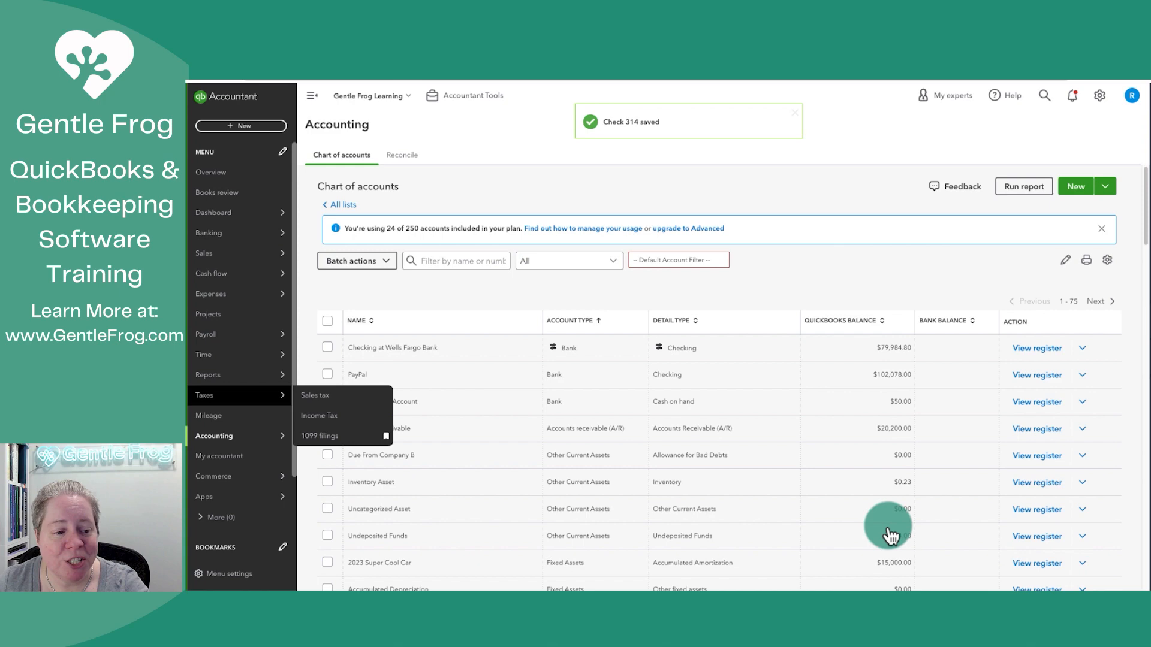
# - Open the Balance Sheet report and scroll to Loan to XYZ Company under Other Assets
pyautogui.click(207, 375)
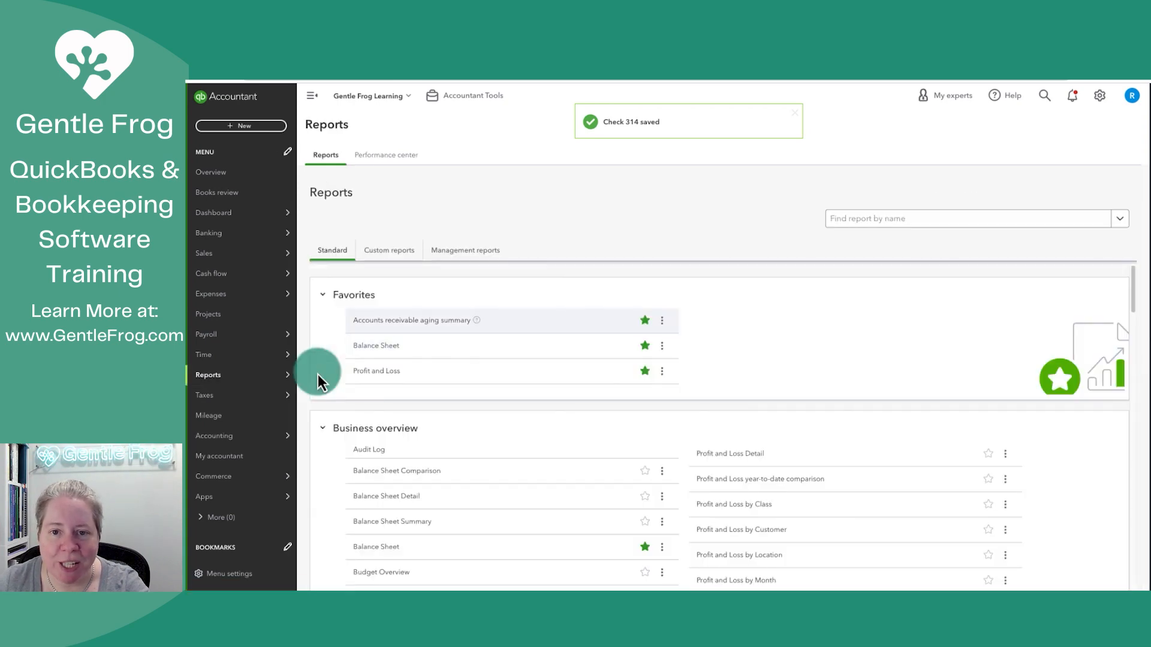
pyautogui.click(375, 345)
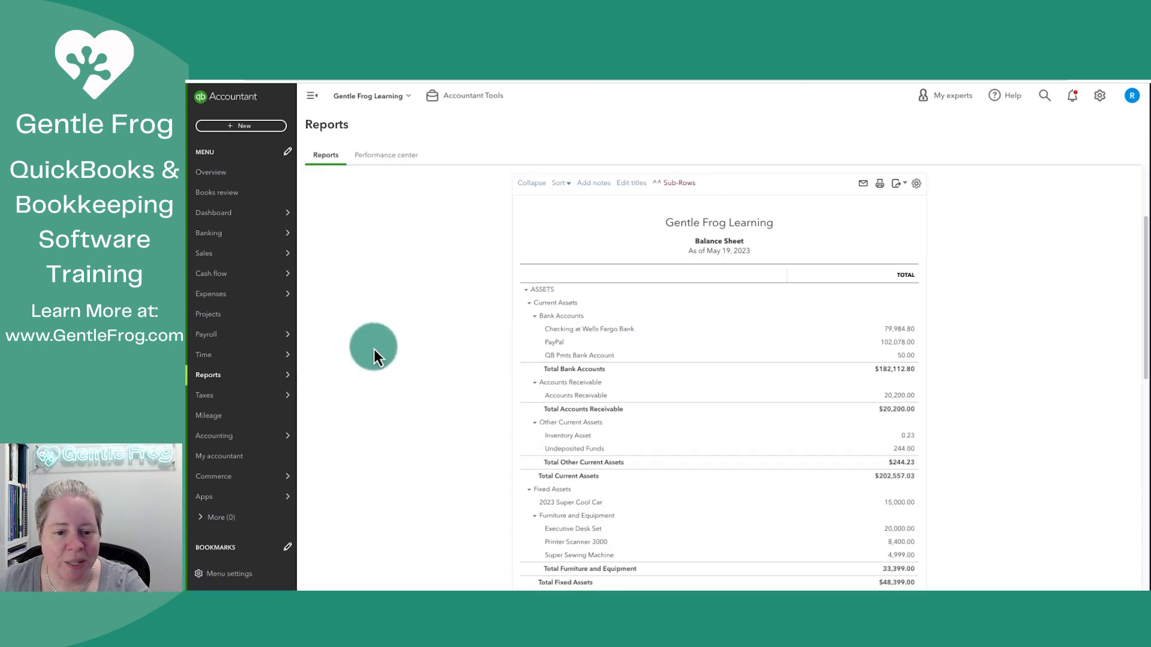
pyautogui.scroll(-3)
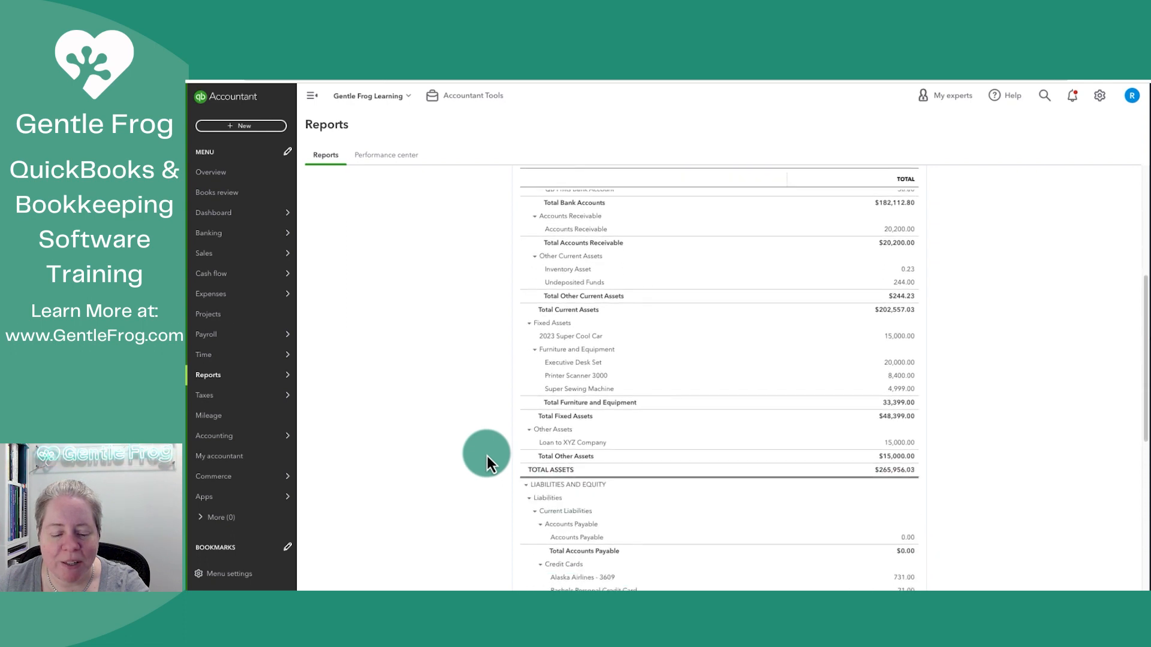
pyautogui.moveTo(607, 442)
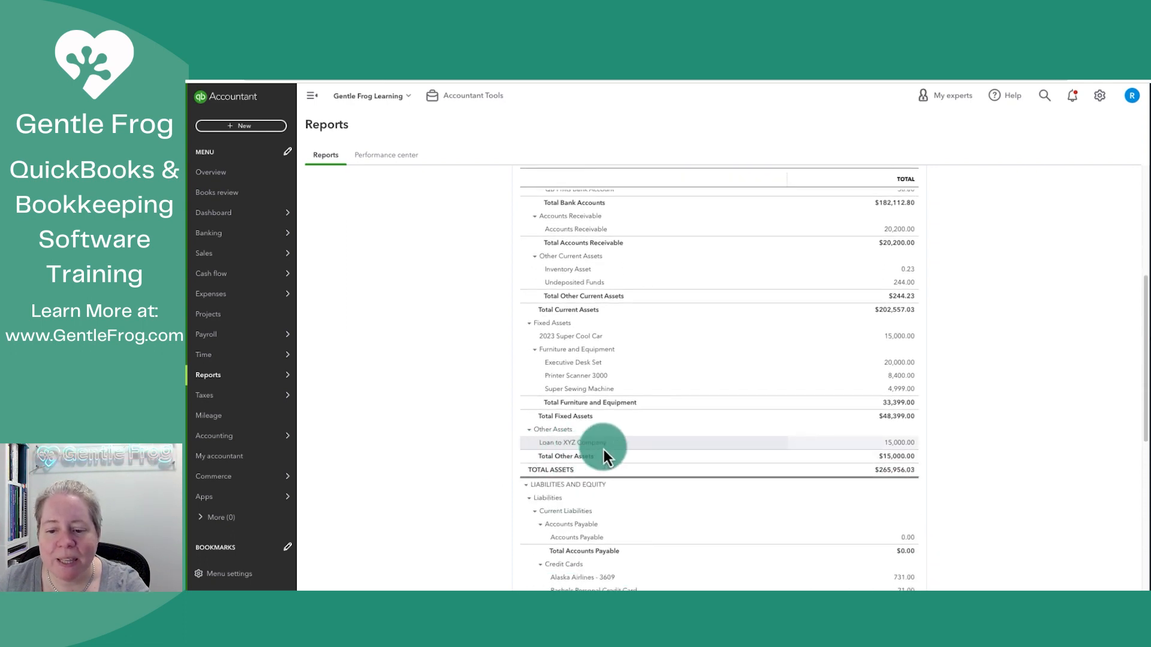
pyautogui.moveTo(678, 452)
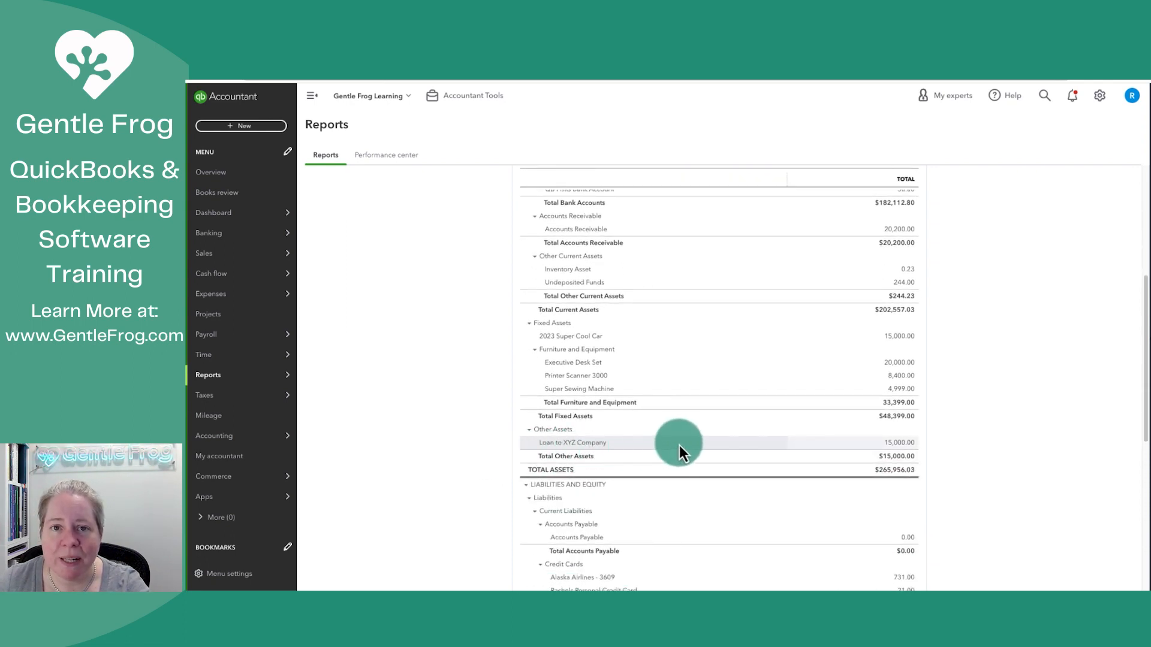